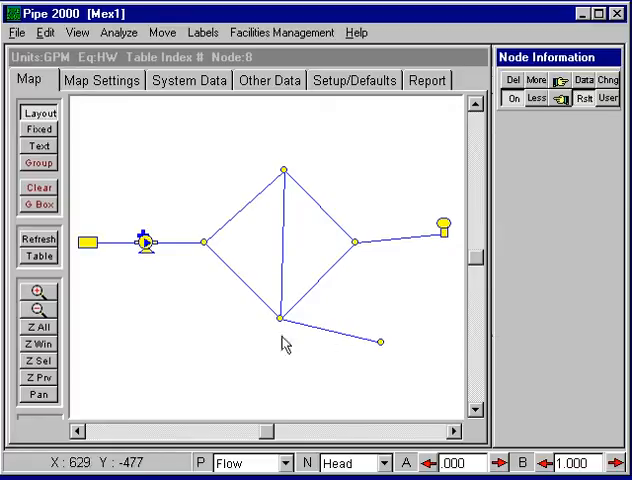
{"action": "mouse_move", "coordinate": [222, 332]}
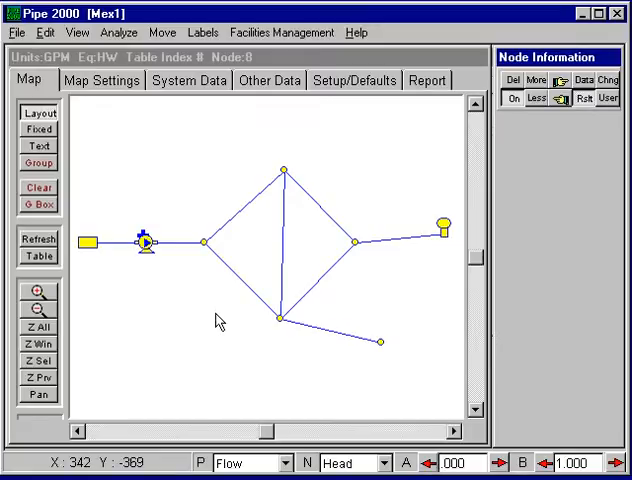
{"action": "mouse_move", "coordinate": [196, 284]}
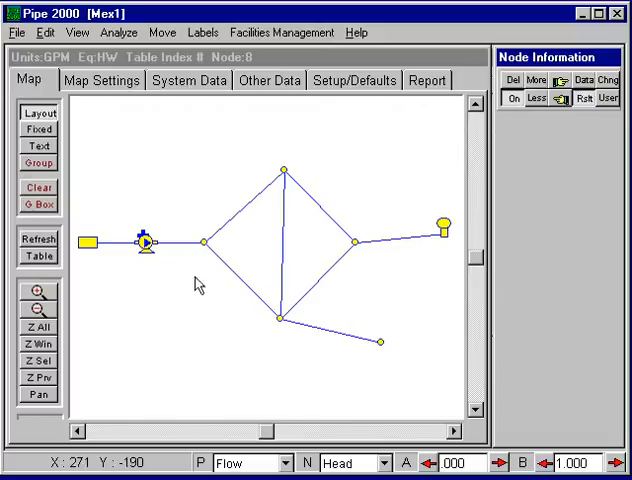
{"action": "mouse_move", "coordinate": [336, 292]}
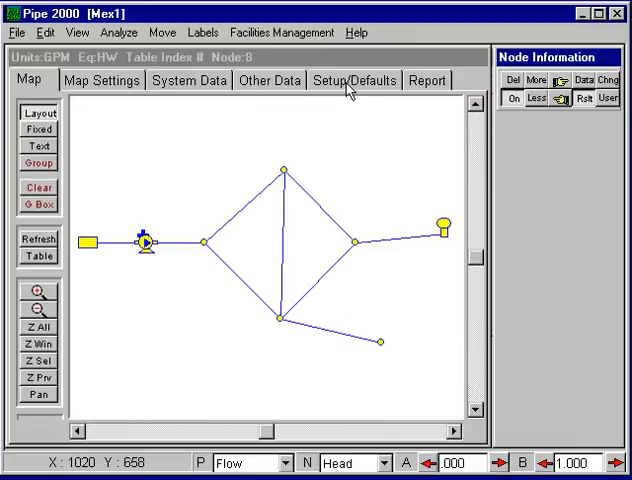
- Enter a Type 1 demand factor of 0.5 at time 16 in the Mex1.dmt pattern
{"action": "left_click", "coordinate": [356, 80]}
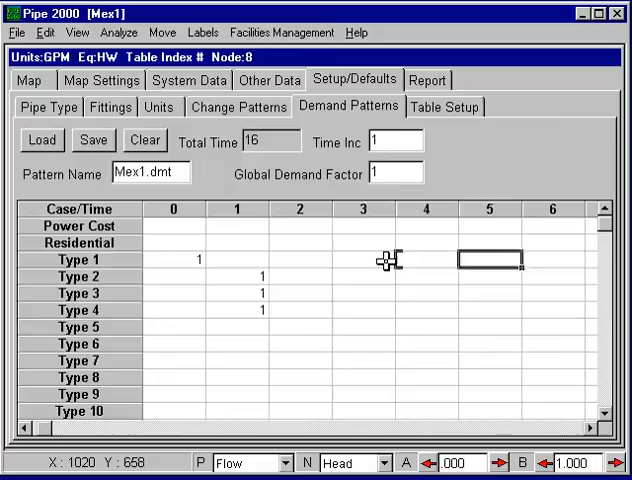
{"action": "scroll", "scroll_direction": "right", "scroll_amount": 3}
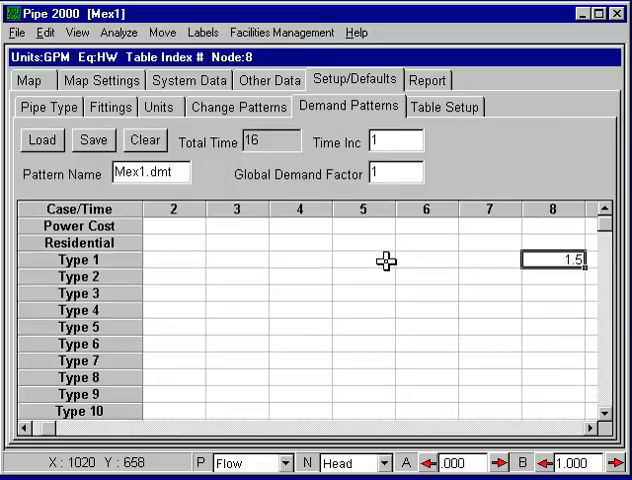
{"action": "scroll", "scroll_direction": "right", "scroll_amount": 3}
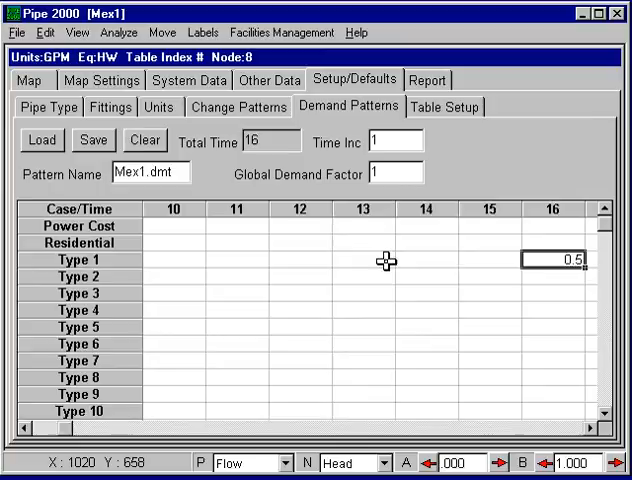
{"action": "scroll", "scroll_direction": "right", "scroll_amount": 3}
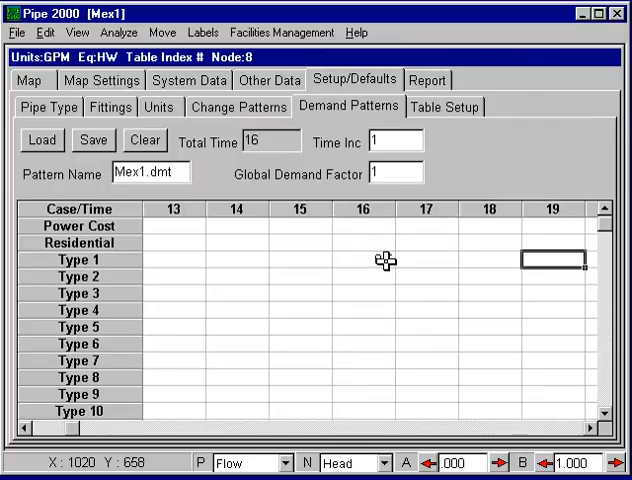
{"action": "type", "text": "0.5"}
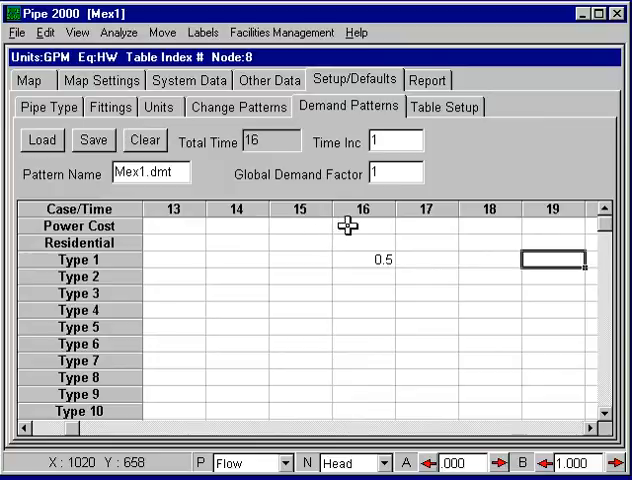
{"action": "mouse_move", "coordinate": [228, 152]}
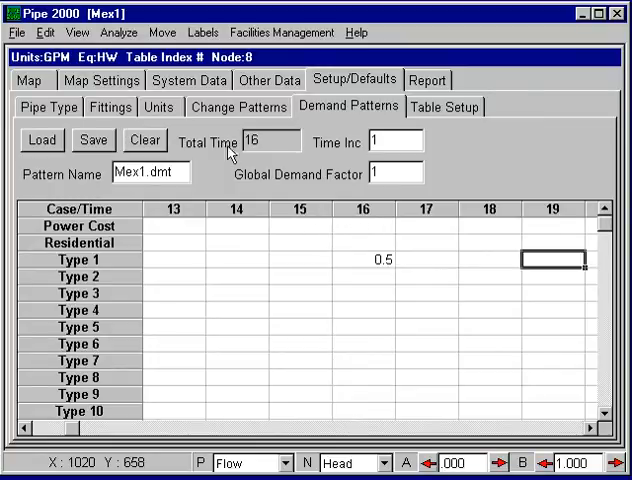
- Switch from the demand pattern table back to the network map view
{"action": "left_click", "coordinate": [38, 80]}
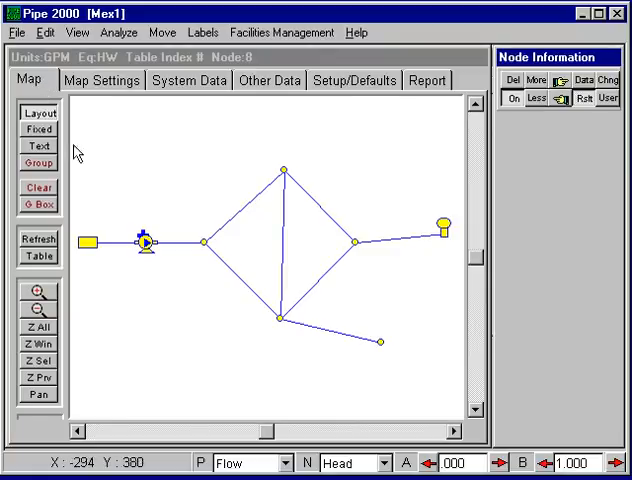
{"action": "mouse_move", "coordinate": [296, 242]}
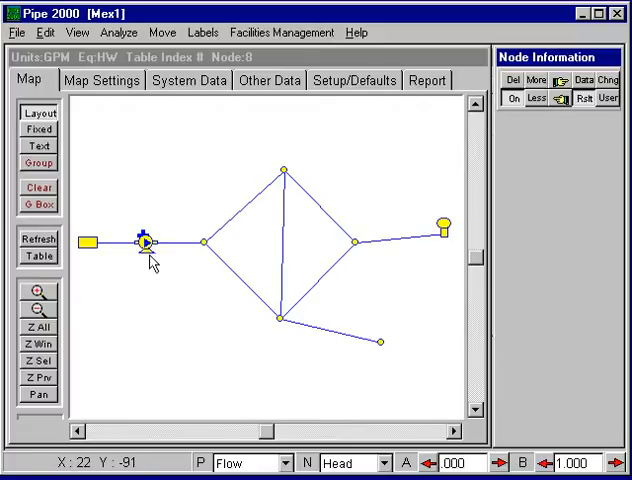
{"action": "mouse_move", "coordinate": [444, 262]}
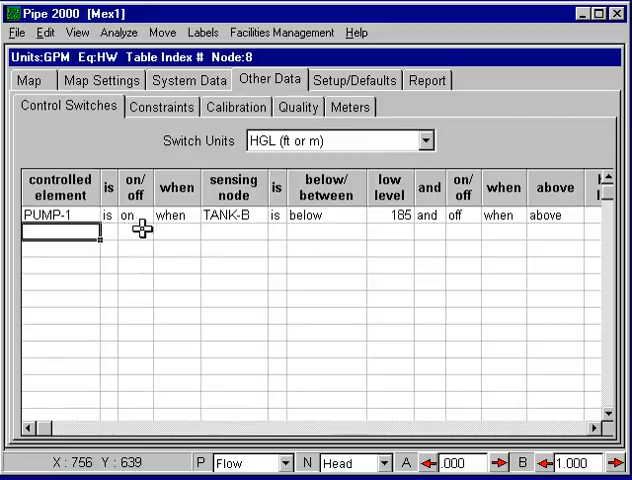
{"action": "mouse_move", "coordinate": [464, 240]}
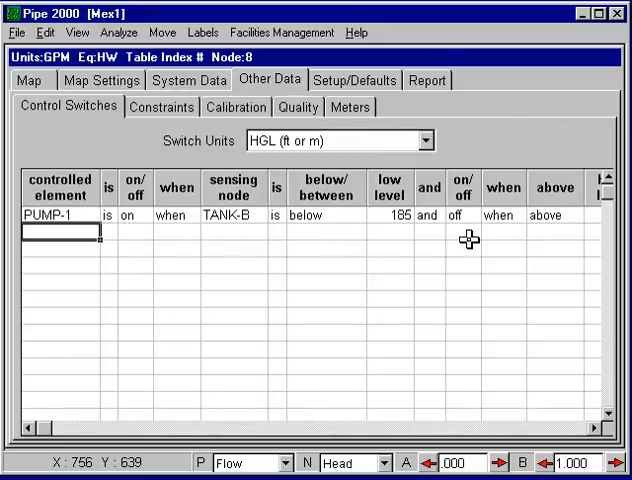
- Give PUMP-1 a TANK-B control switch with low level 185 and high level 215
{"action": "left_click", "coordinate": [556, 236]}
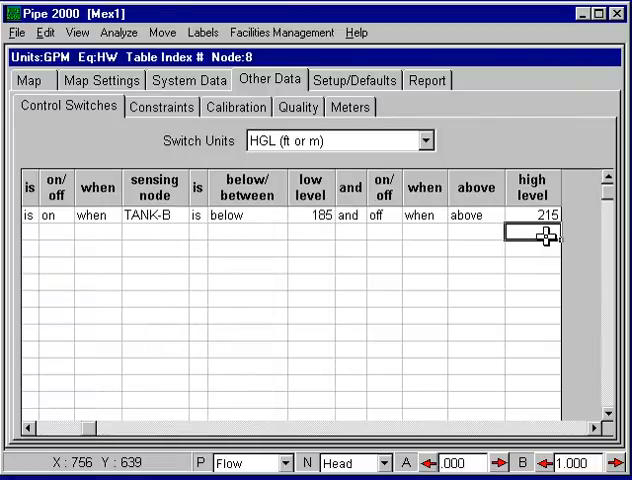
{"action": "left_click", "coordinate": [30, 80]}
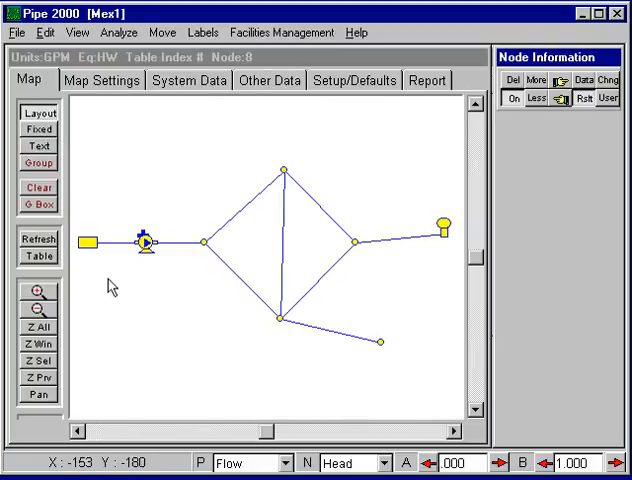
{"action": "mouse_move", "coordinate": [260, 212]}
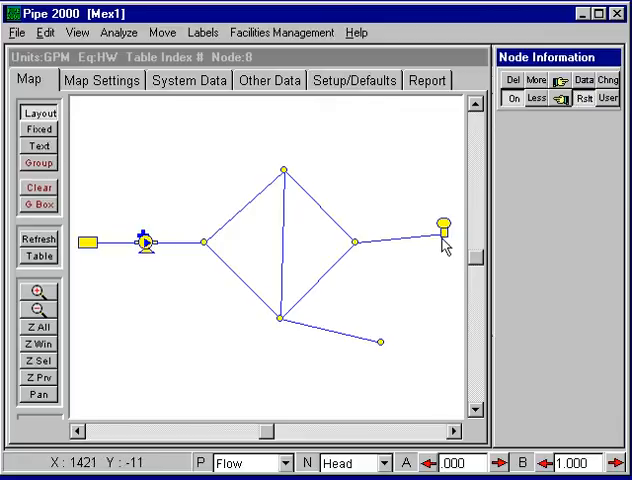
- Select TANK-B on the map to display its head graph in Node Information
{"action": "left_click", "coordinate": [444, 222]}
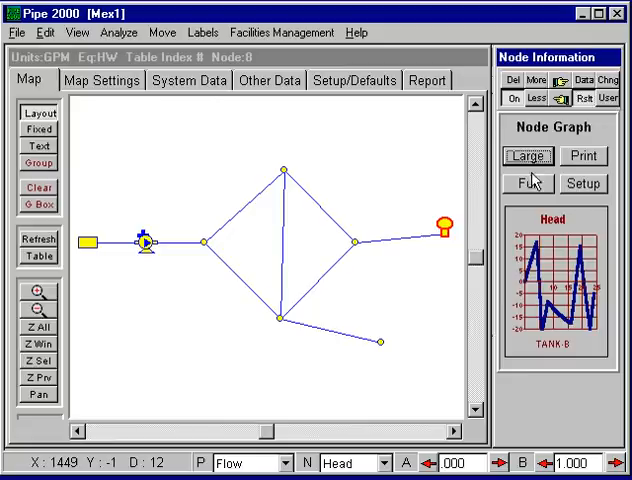
- Enlarge the TANK-B head graph to the Large full-window view
{"action": "left_click", "coordinate": [528, 156]}
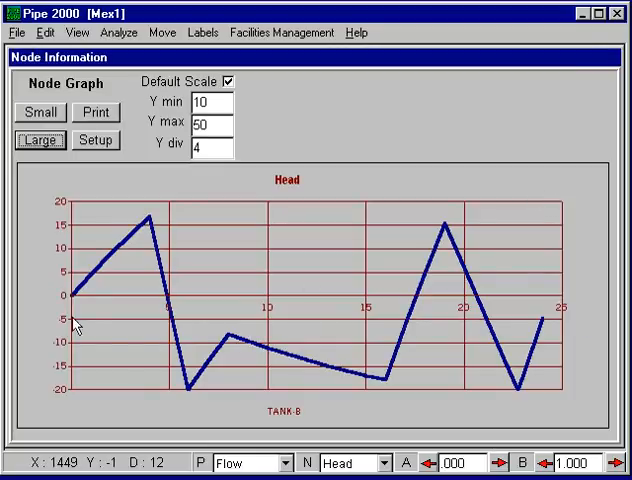
{"action": "mouse_move", "coordinate": [74, 320]}
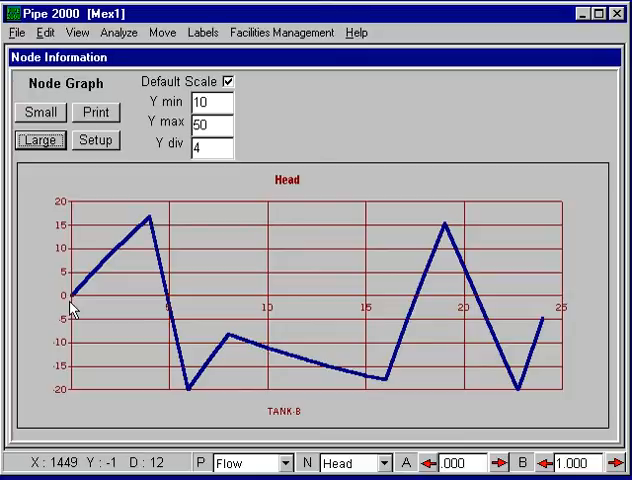
{"action": "mouse_move", "coordinate": [110, 284]}
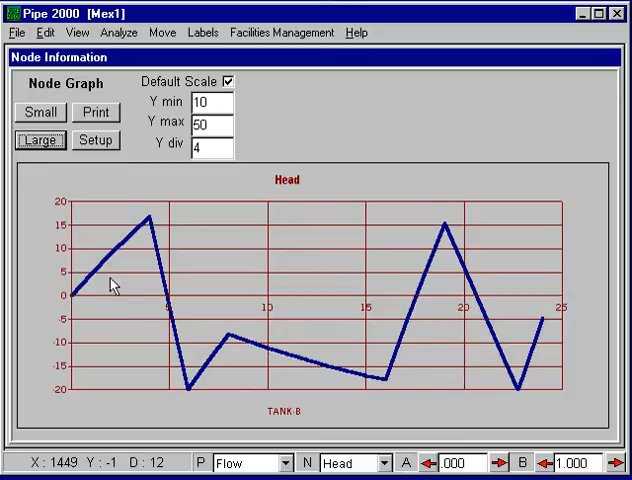
{"action": "mouse_move", "coordinate": [156, 224]}
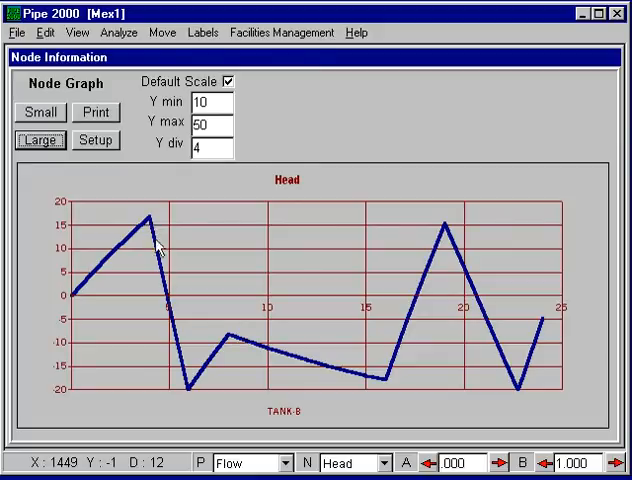
{"action": "mouse_move", "coordinate": [190, 380]}
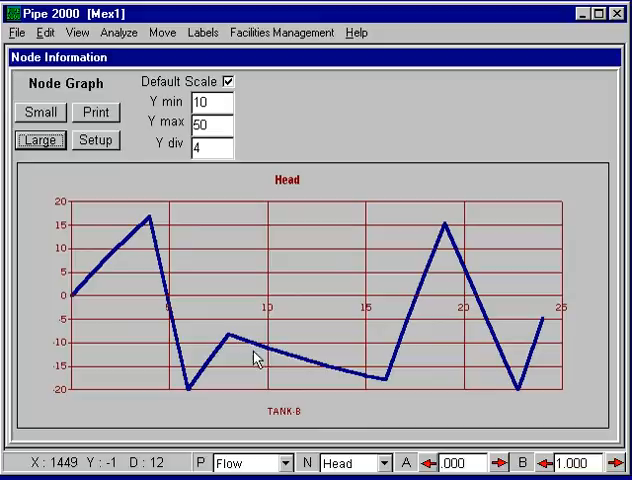
{"action": "mouse_move", "coordinate": [392, 392]}
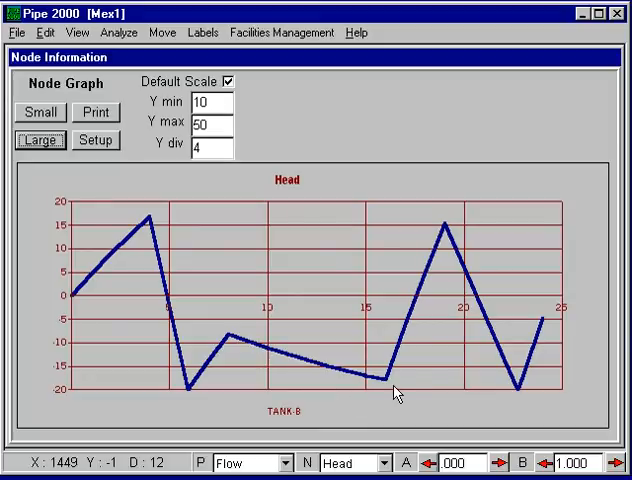
{"action": "mouse_move", "coordinate": [388, 388]}
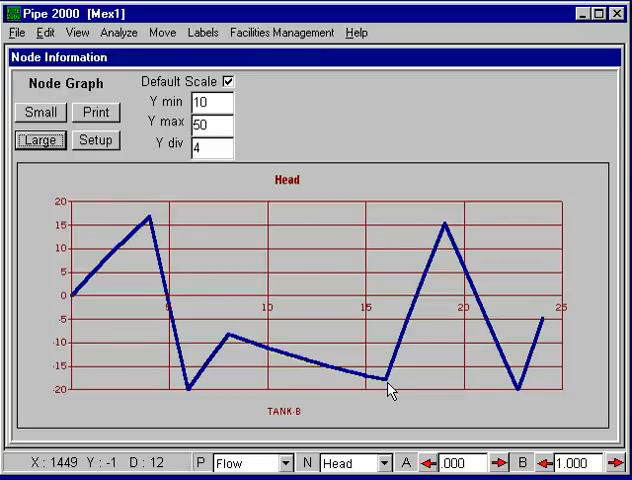
{"action": "mouse_move", "coordinate": [458, 278]}
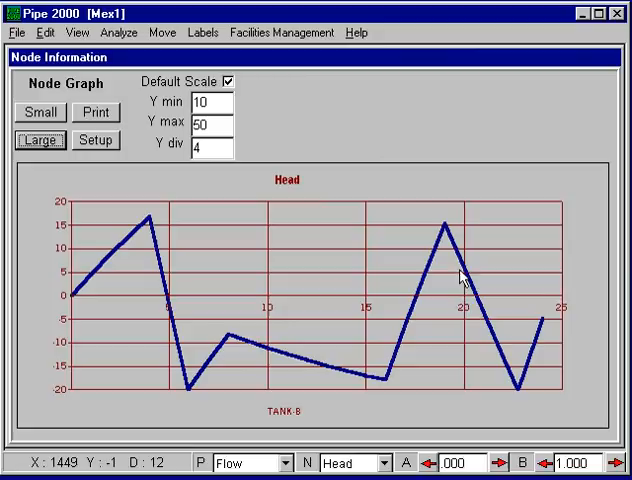
{"action": "mouse_move", "coordinate": [454, 280]}
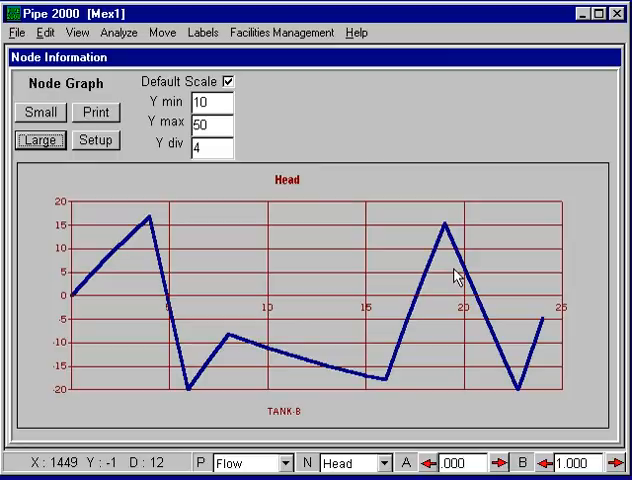
{"action": "mouse_move", "coordinate": [38, 92]}
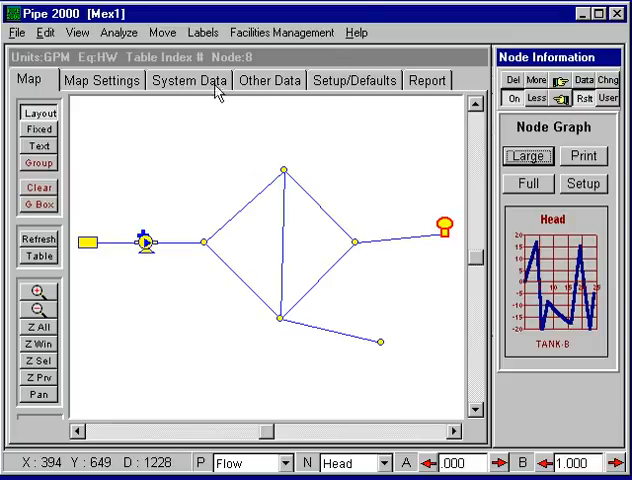
{"action": "mouse_move", "coordinate": [384, 116]}
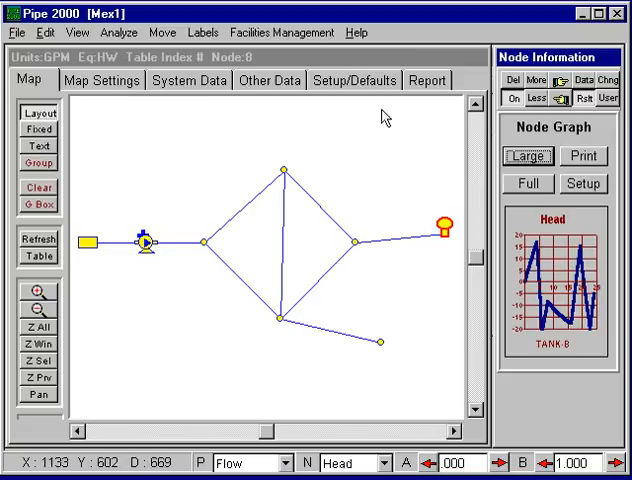